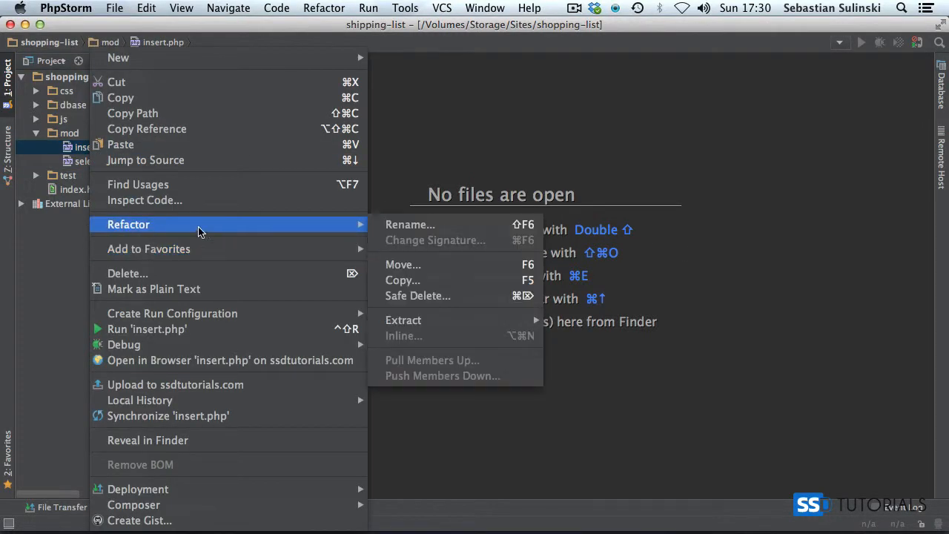
Copy insert.php as update.php and open it in the editor.
{"action": "left_click", "coordinate": [402, 279]}
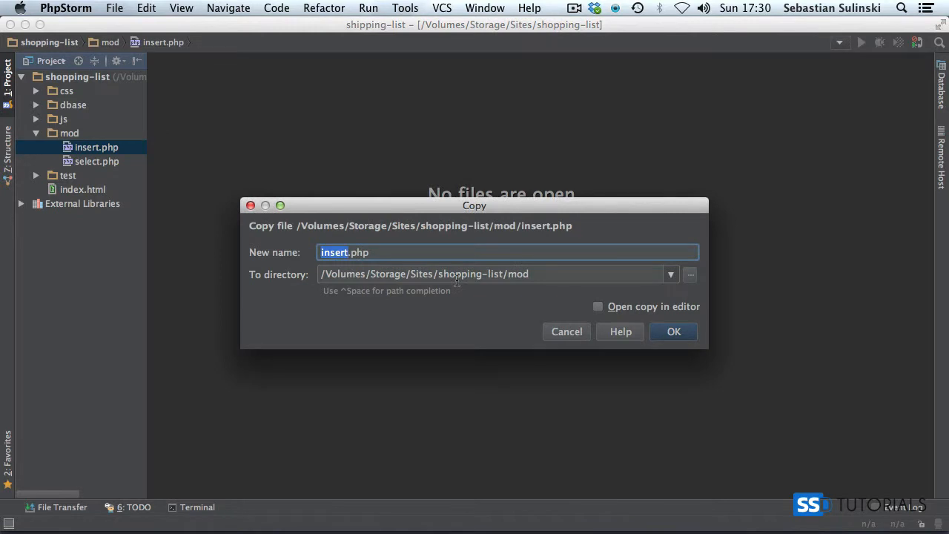
{"action": "left_click", "coordinate": [673, 331]}
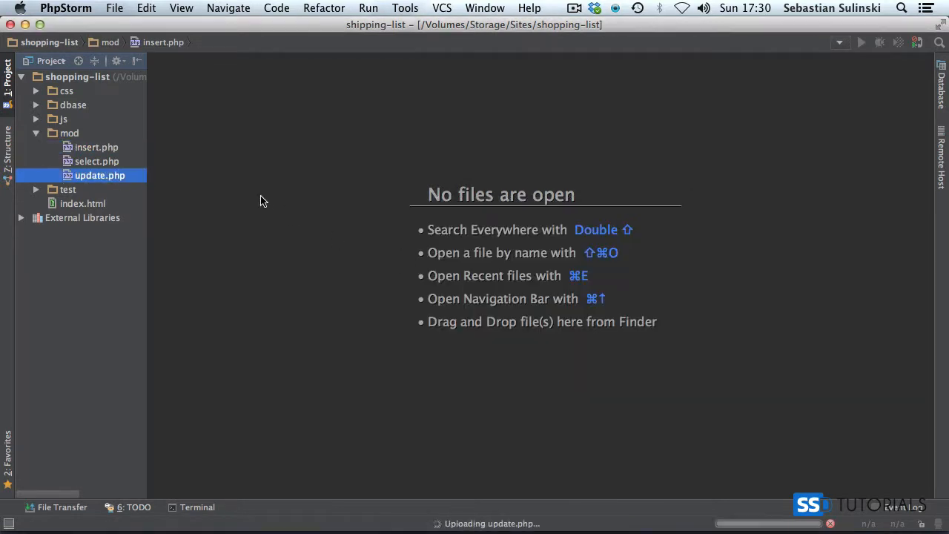
{"action": "double_click", "coordinate": [100, 175]}
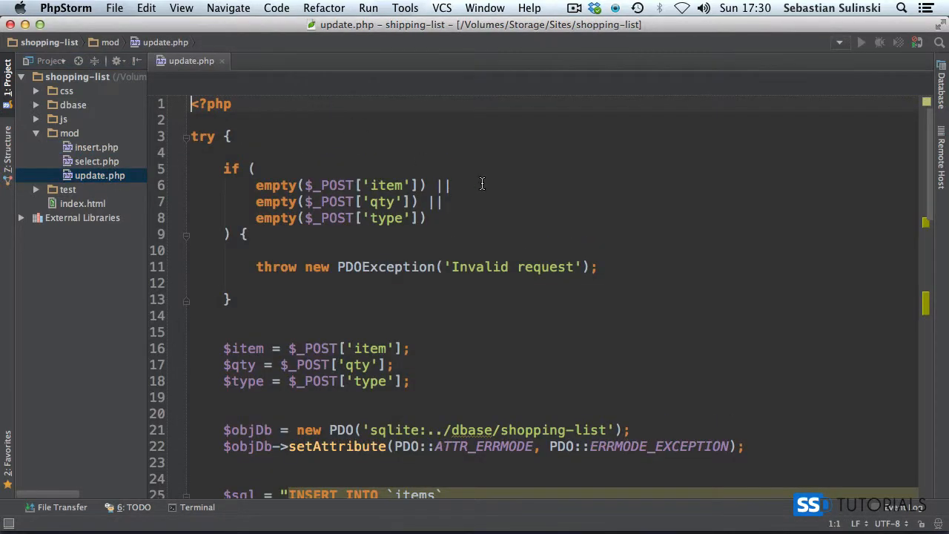
Switch the validation check and assignment to $_POST['id'], storing it in $id.
{"action": "left_click", "coordinate": [256, 186]}
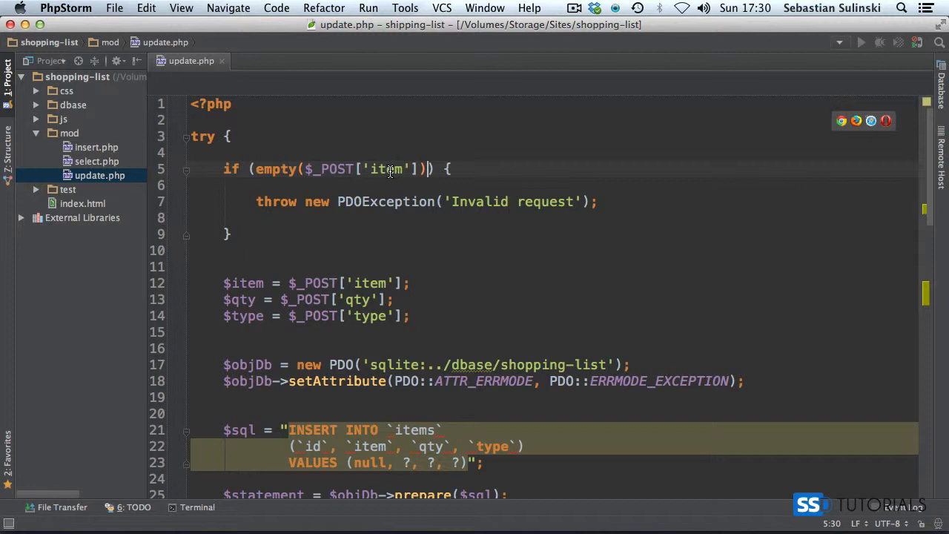
{"action": "double_click", "coordinate": [386, 169]}
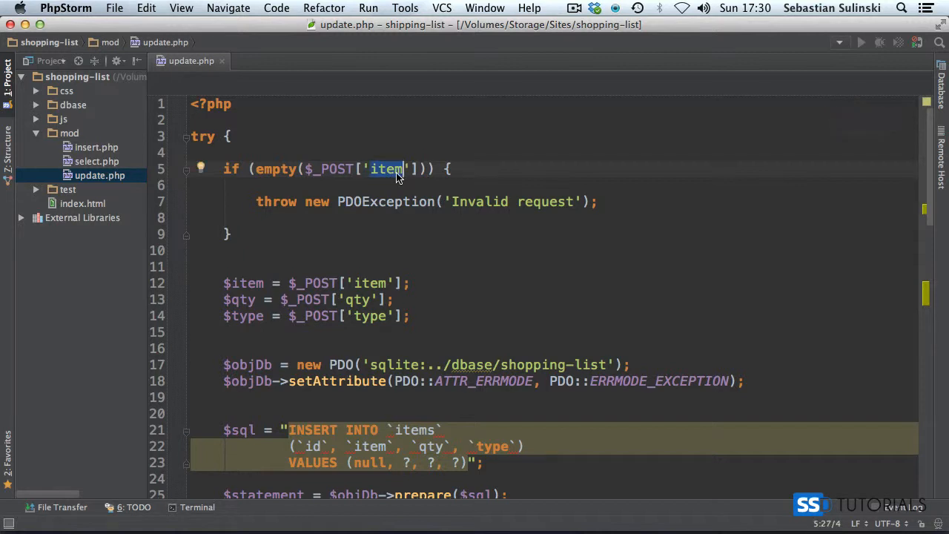
{"action": "type", "text": "id"}
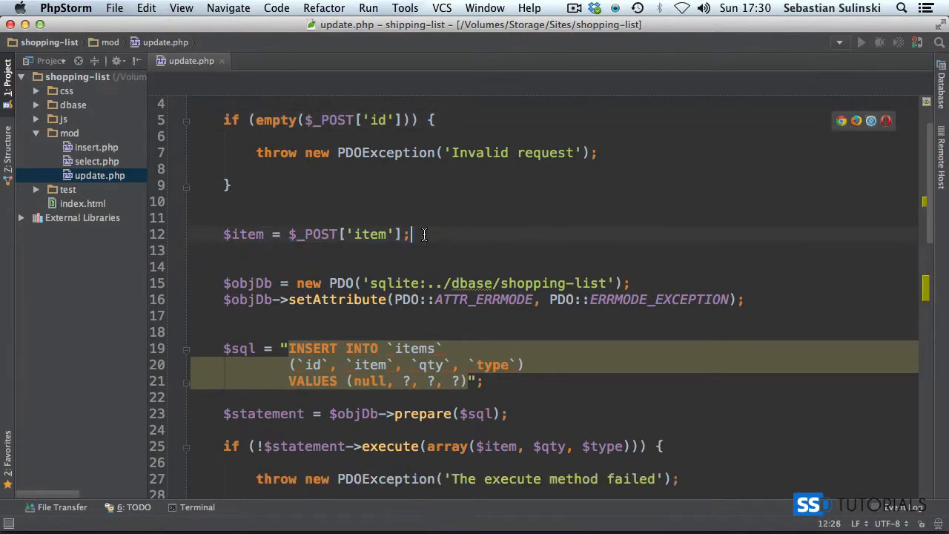
{"action": "double_click", "coordinate": [243, 234]}
{"action": "type", "text": "d"}
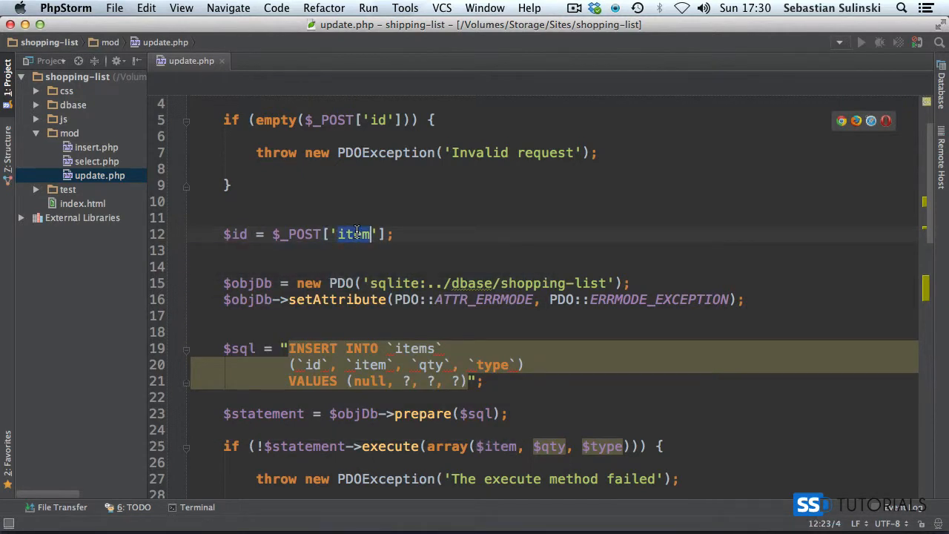
{"action": "type", "text": "id"}
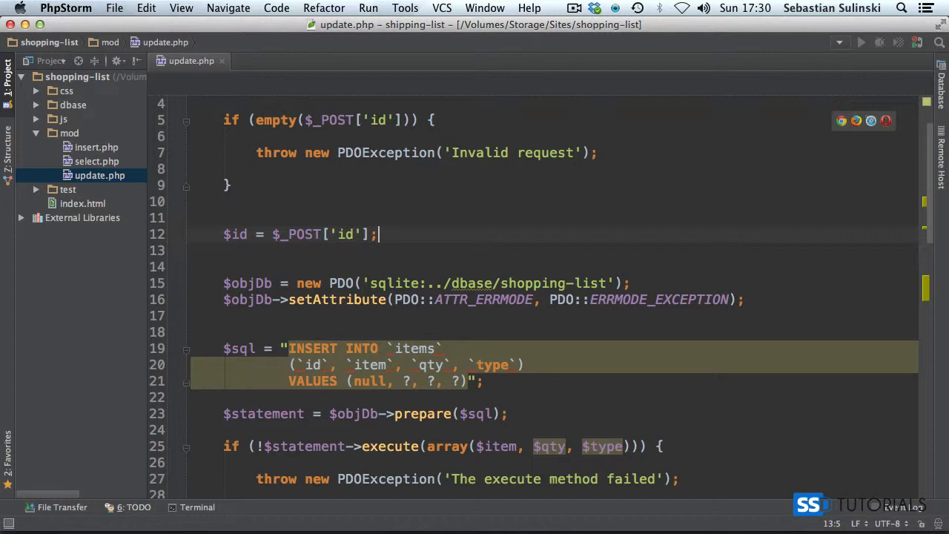
Add $done = empty($_POST['done']) ? 0 : 1;.
{"action": "type", "text": "$done ="}
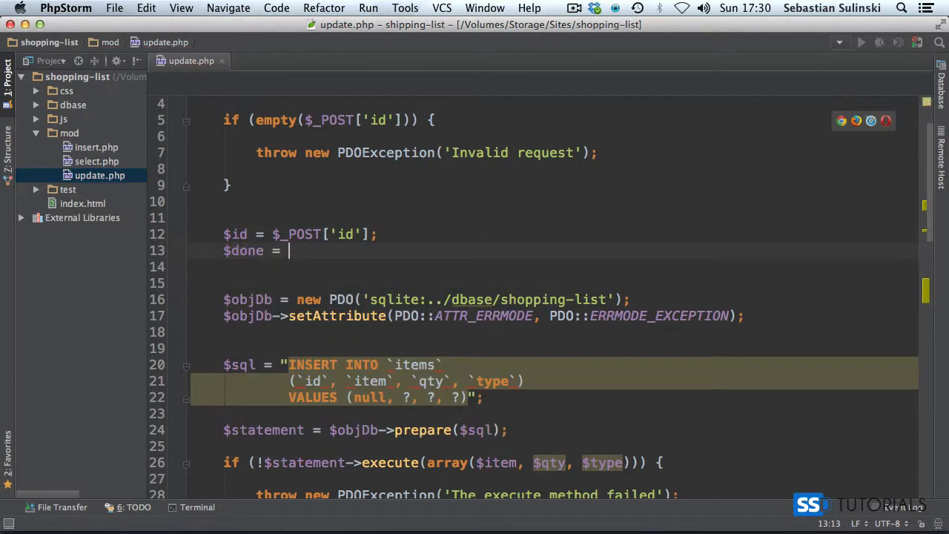
{"action": "type", "text": "empty($_POST['"}
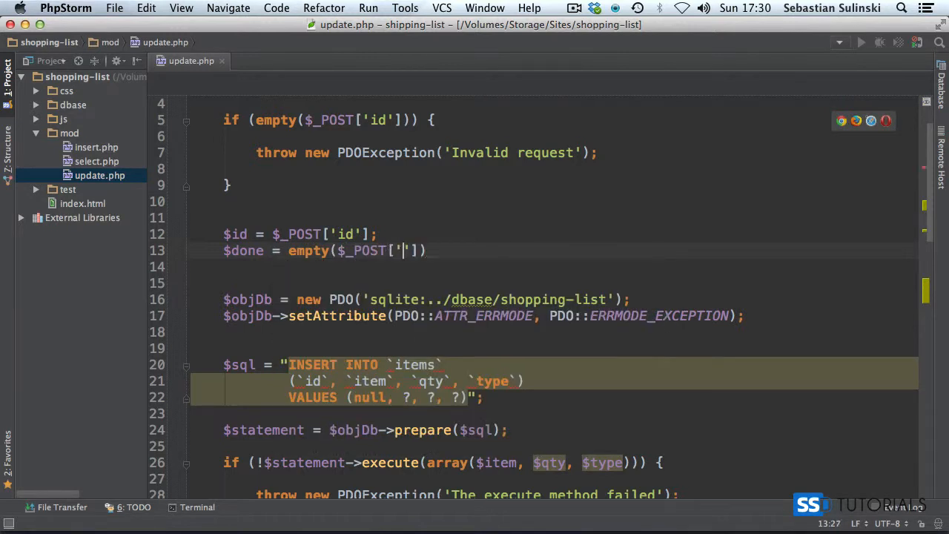
{"action": "type", "text": "done']"}
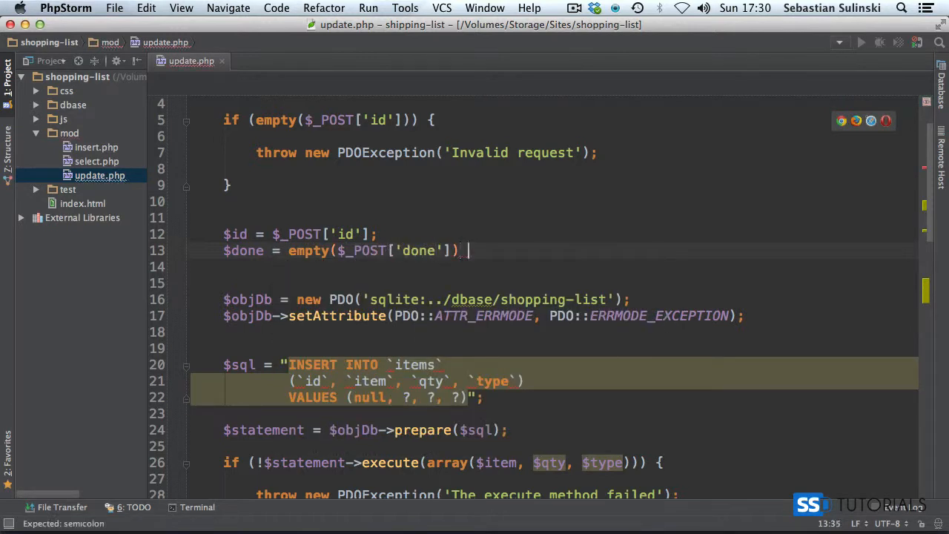
{"action": "type", "text": "? 0"}
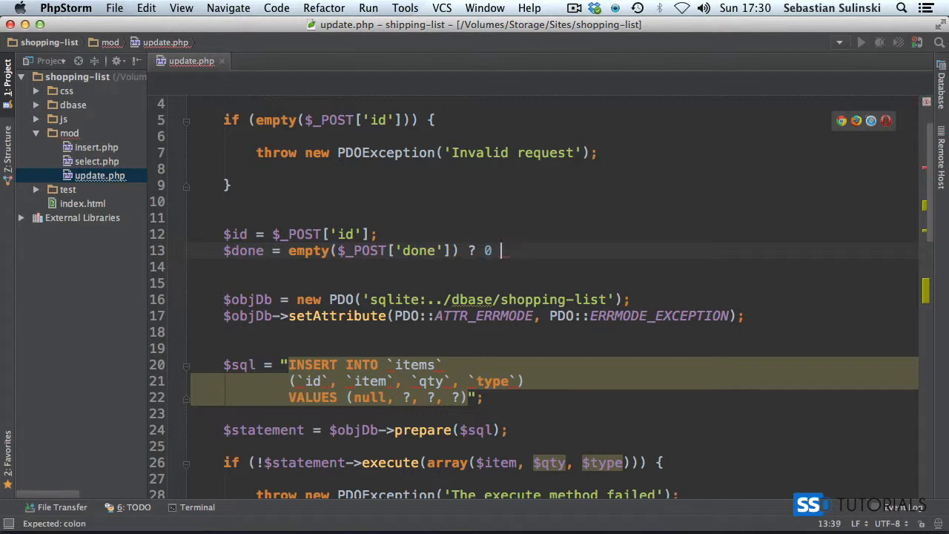
{"action": "type", "text": ": 1;"}
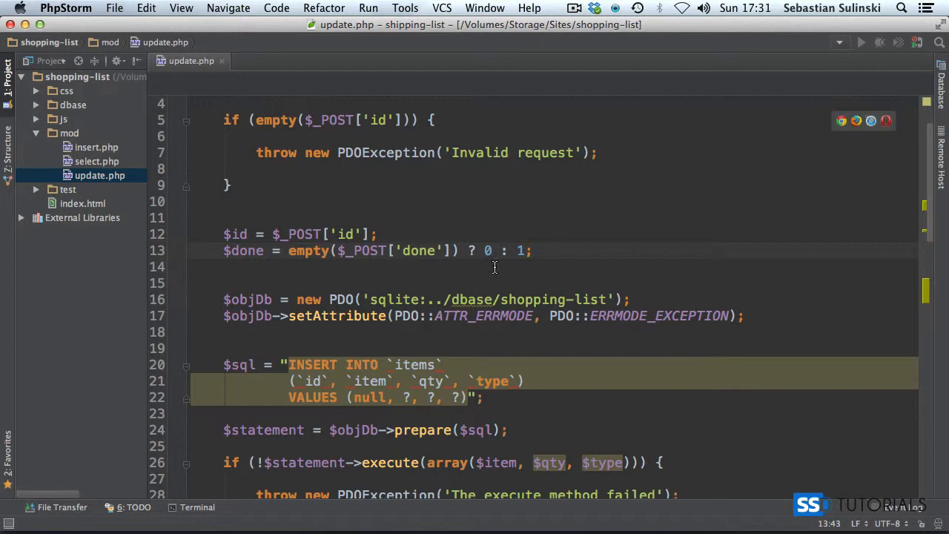
{"action": "mouse_move", "coordinate": [419, 250]}
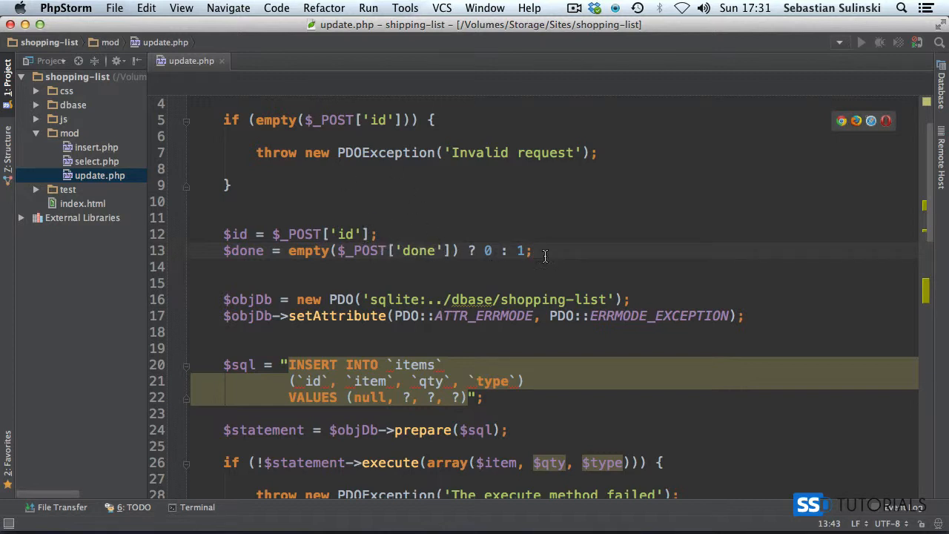
Replace the INSERT query string with UPDATE `items`.
{"action": "scroll", "scroll_direction": "down", "scroll_amount": 3}
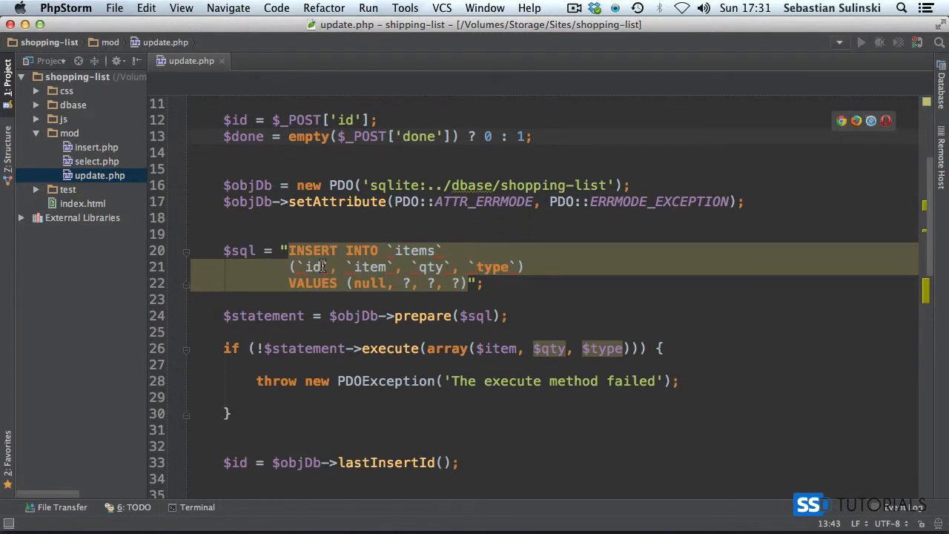
{"action": "left_click_drag", "start_coordinate": [323, 250], "coordinate": [468, 283]}
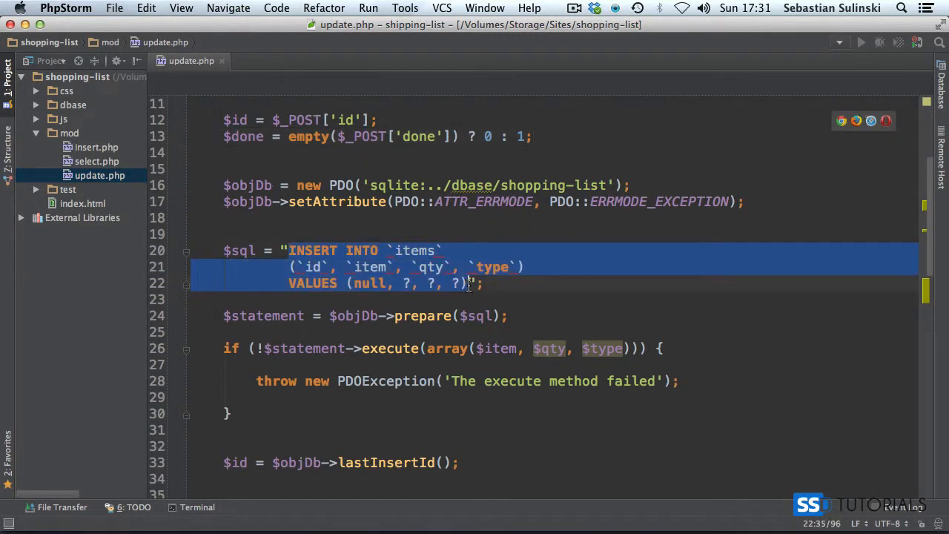
{"action": "type", "text": "UPDATE\";"}
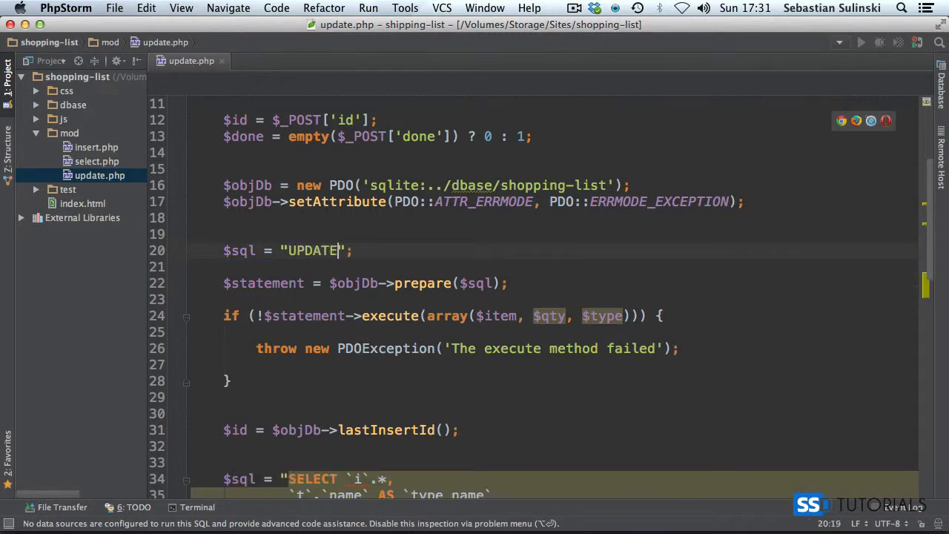
{"action": "type", "text": "`"}
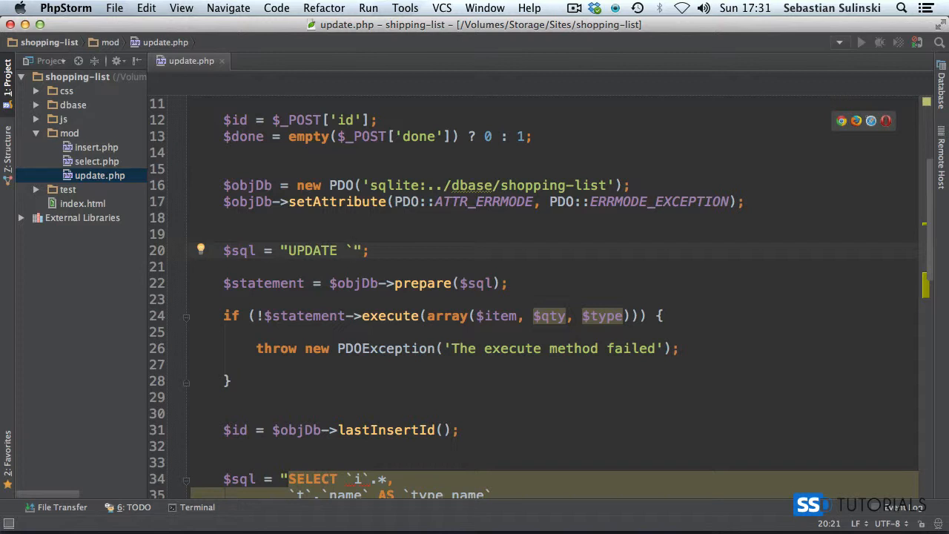
{"action": "type", "text": "items"}
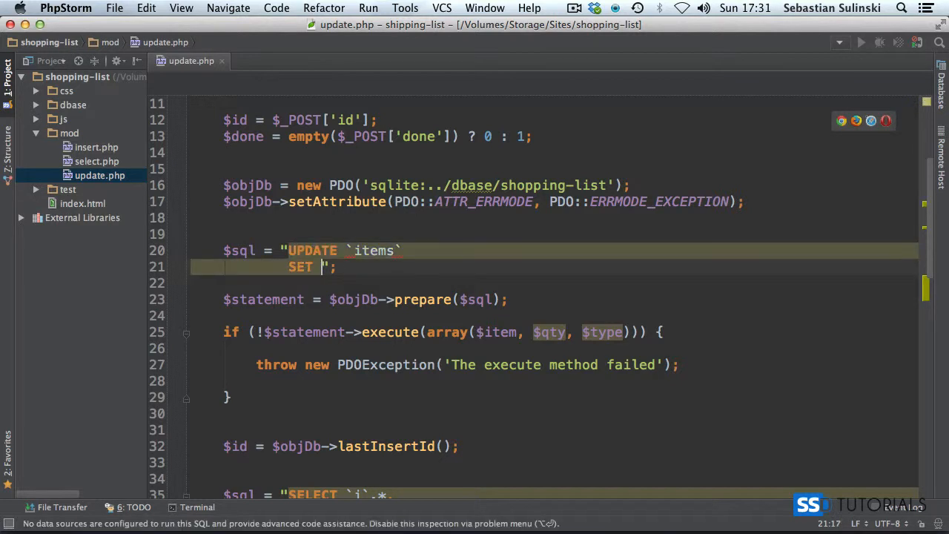
Finish the query with SET `done` = ? WHERE `id` = ?, executed with $done, $id.
{"action": "type", "text": "`done` = ?"}
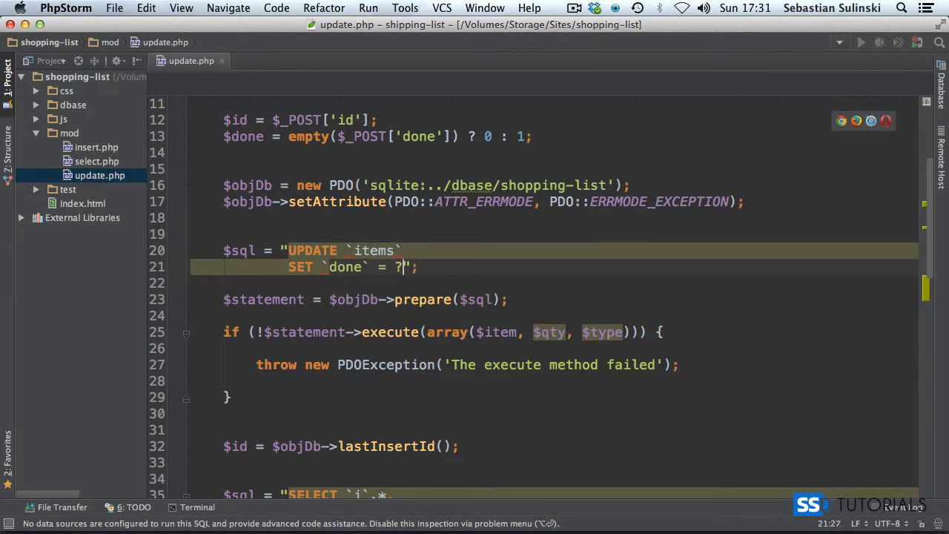
{"action": "type", "text": "WHERE `id`"}
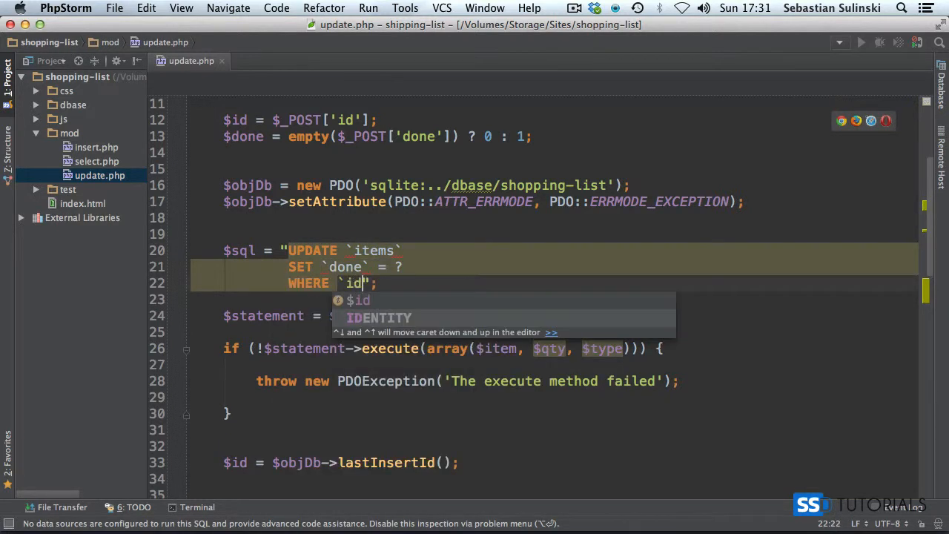
{"action": "type", "text": "= ?"}
{"action": "left_click", "coordinate": [445, 348]}
{"action": "type", "text": "don"}
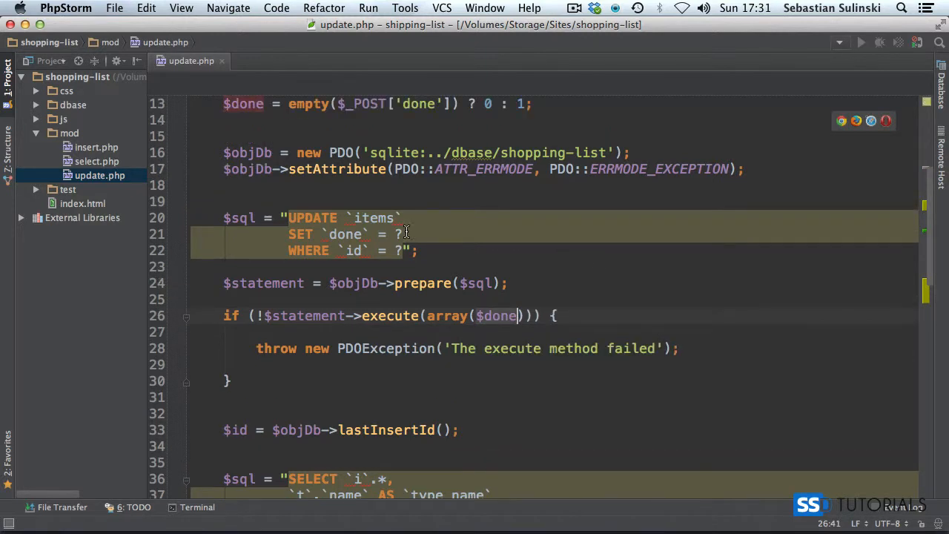
{"action": "type", "text": ", $"}
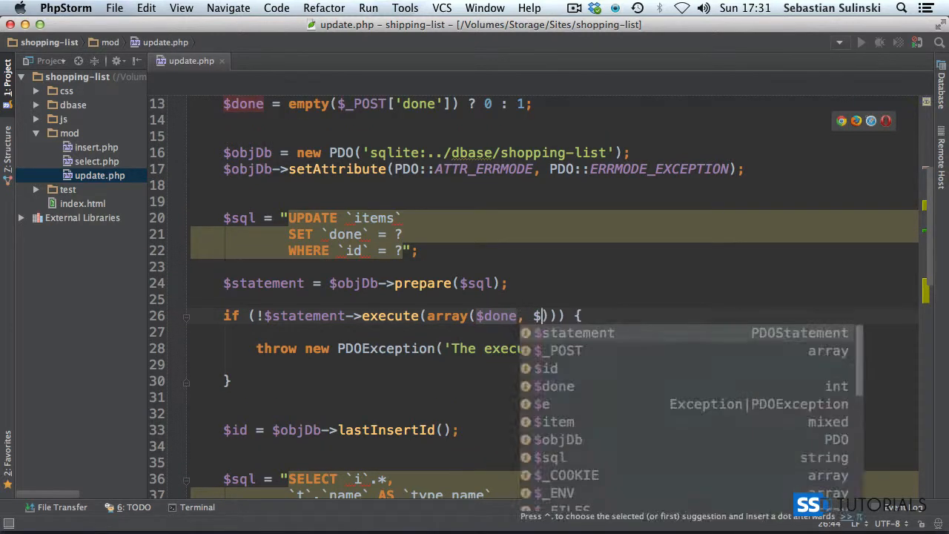
{"action": "type", "text": "id"}
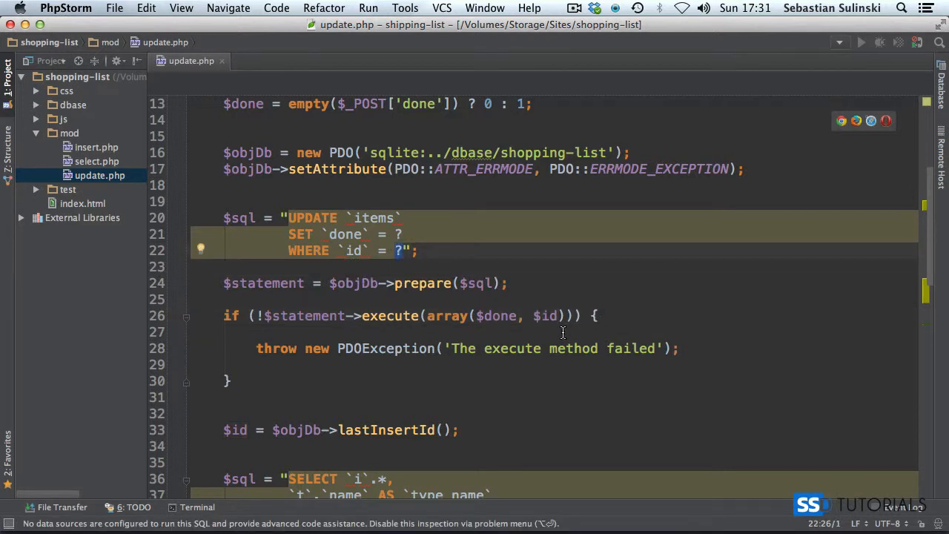
Remove the lastInsertId line and the SELECT query block before the JSON echo.
{"action": "scroll", "scroll_direction": "down", "scroll_amount": 3}
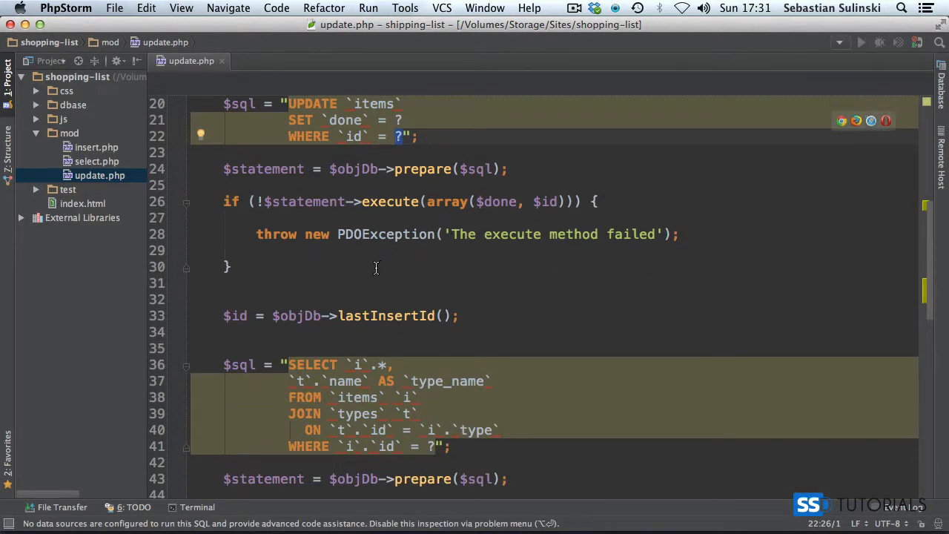
{"action": "scroll", "scroll_direction": "down", "scroll_amount": 3}
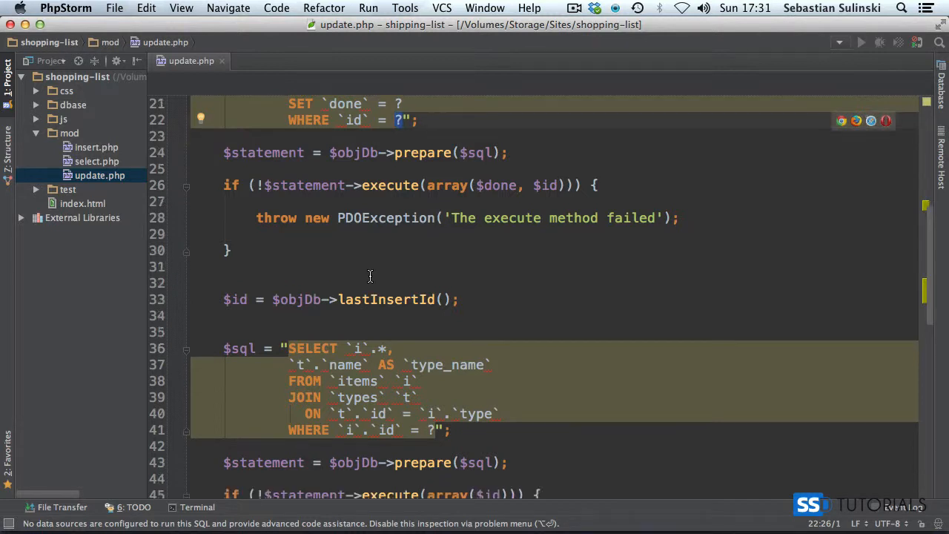
{"action": "scroll", "scroll_direction": "down", "scroll_amount": 3}
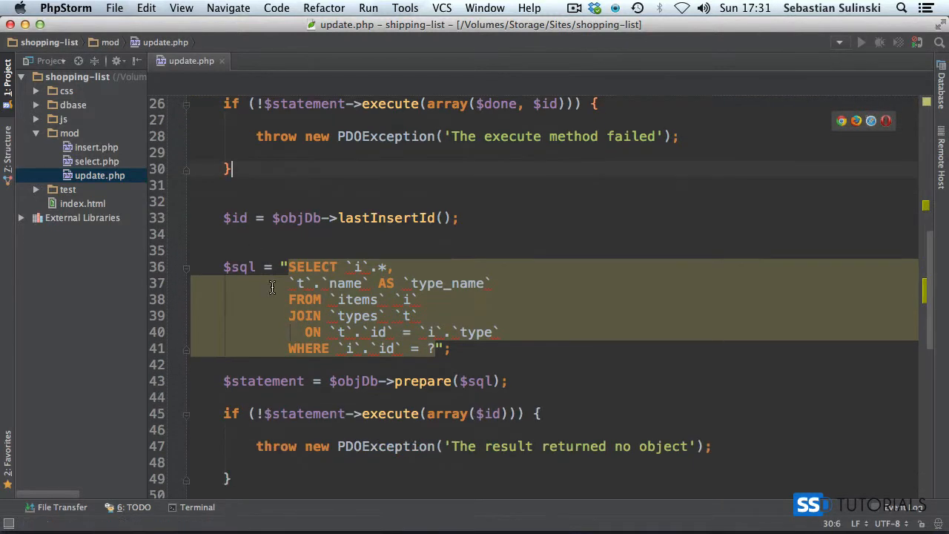
{"action": "scroll", "scroll_direction": "down", "scroll_amount": 3}
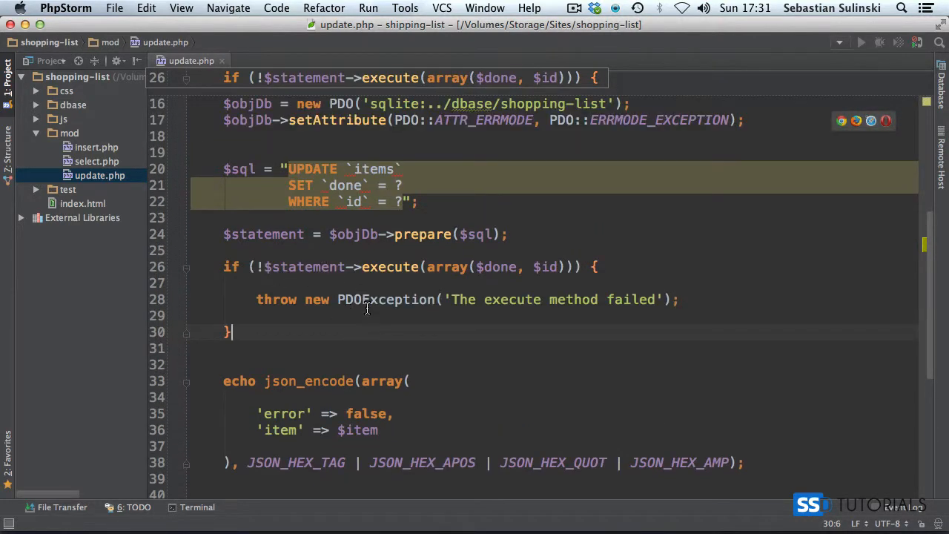
{"action": "scroll", "scroll_direction": "down", "scroll_amount": 3}
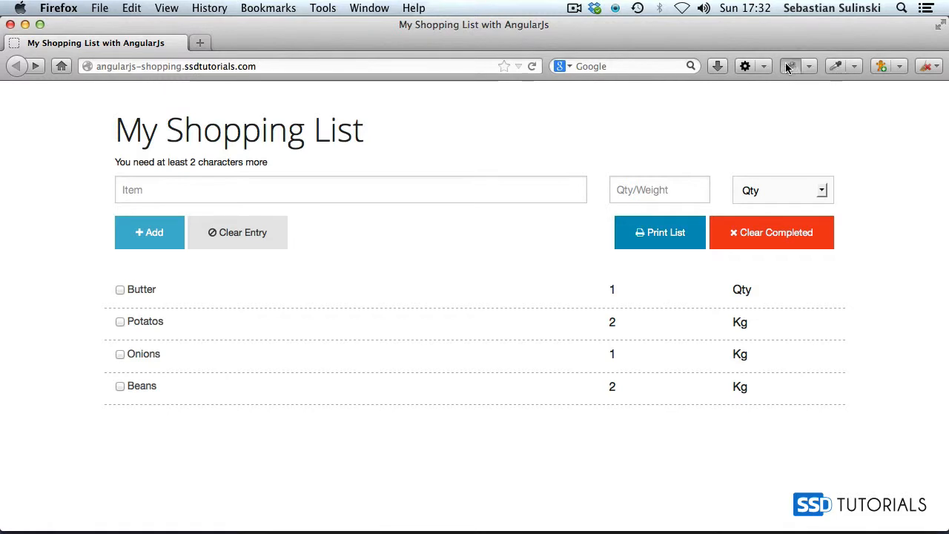
Tick Beans with the console open and check update.php returns error false.
{"action": "left_click", "coordinate": [791, 66]}
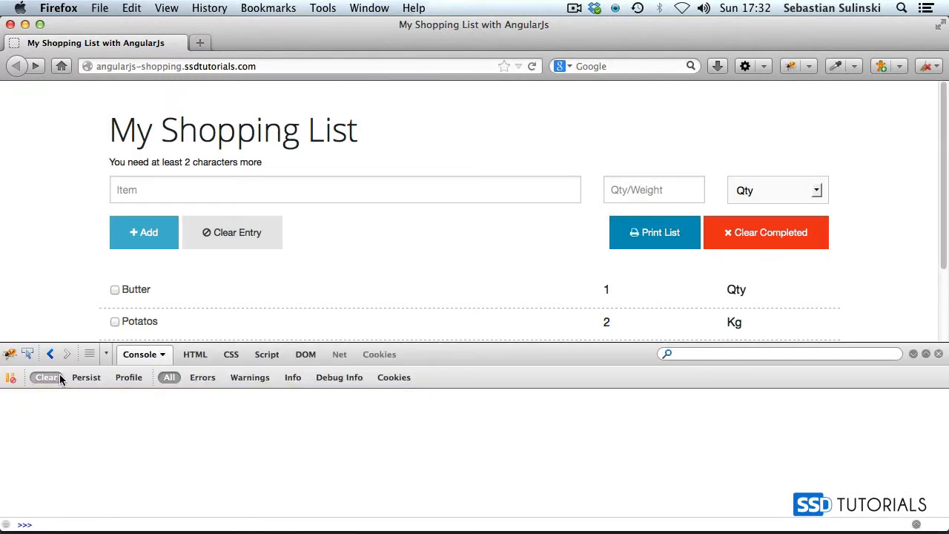
{"action": "scroll", "scroll_direction": "down", "scroll_amount": 3}
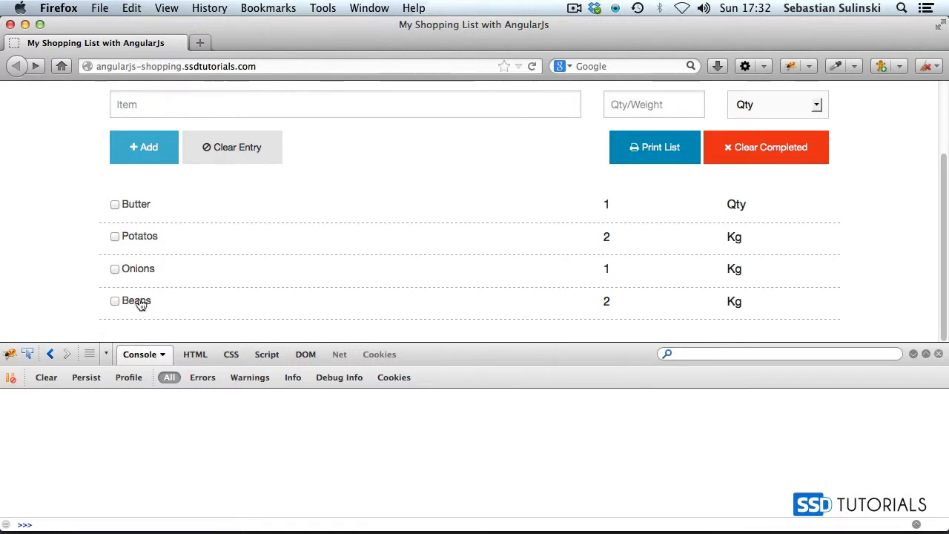
{"action": "left_click", "coordinate": [115, 301]}
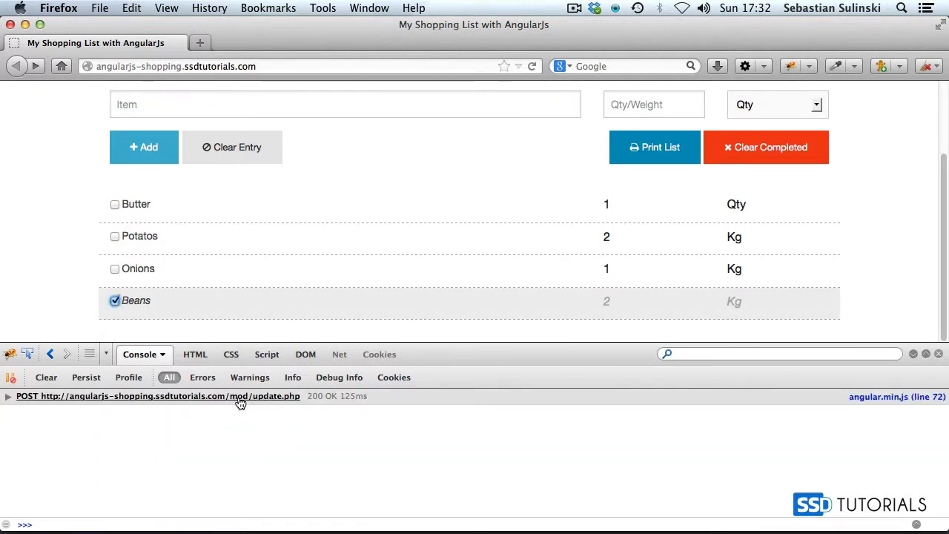
{"action": "left_click", "coordinate": [156, 396]}
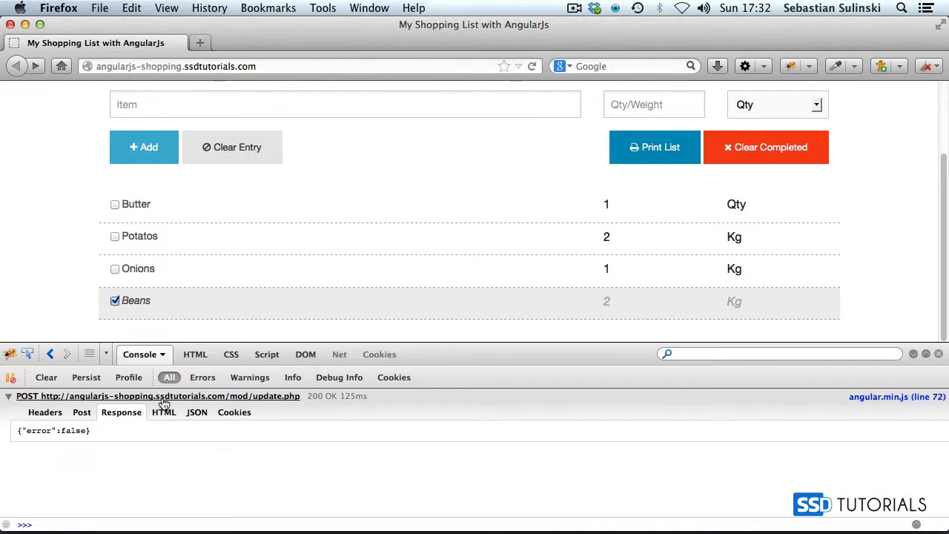
{"action": "left_click", "coordinate": [8, 396]}
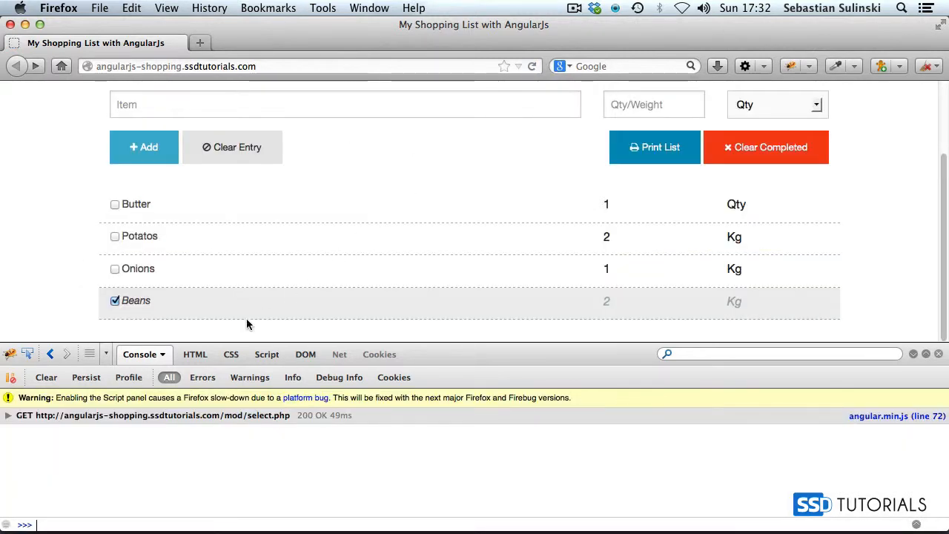
Tick Onions, then reload to confirm Onions and Beans stay checked.
{"action": "left_click", "coordinate": [115, 268]}
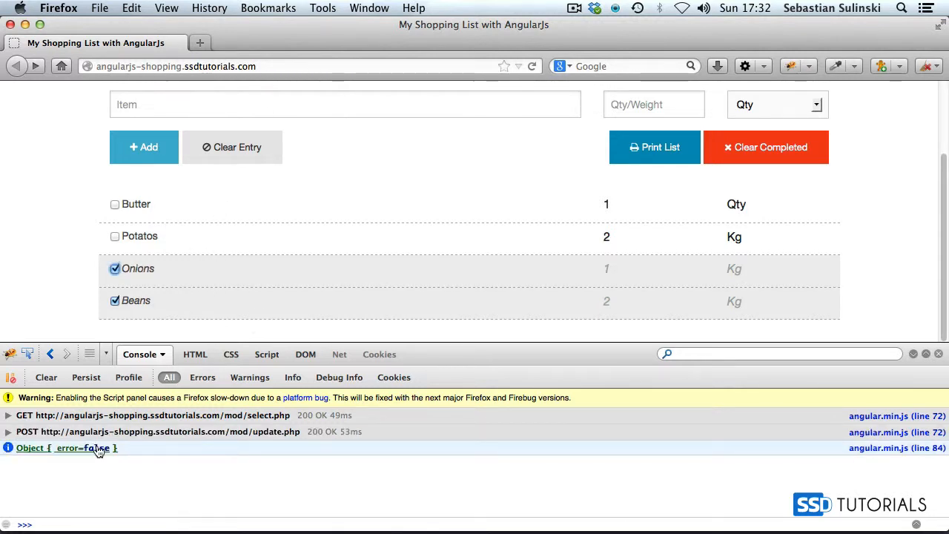
{"action": "left_click", "coordinate": [531, 66]}
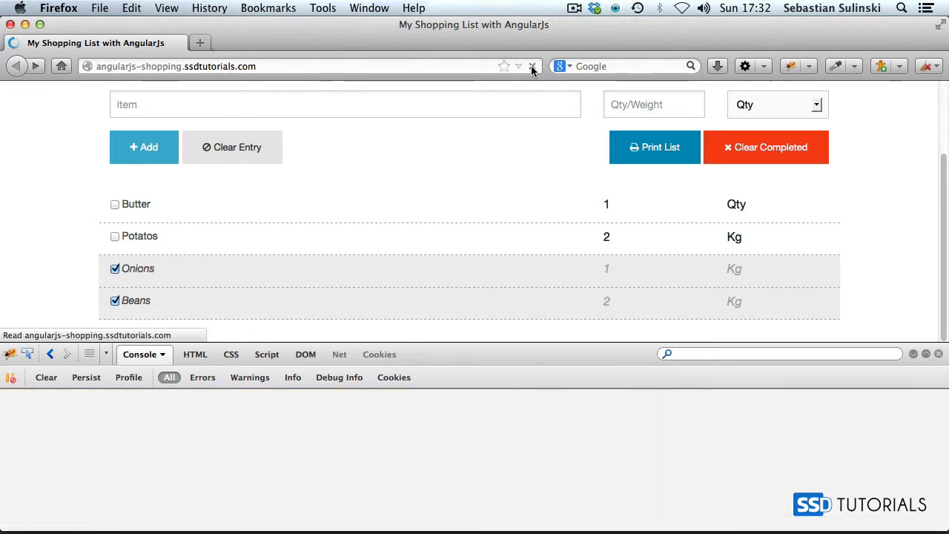
{"action": "left_click", "coordinate": [533, 66]}
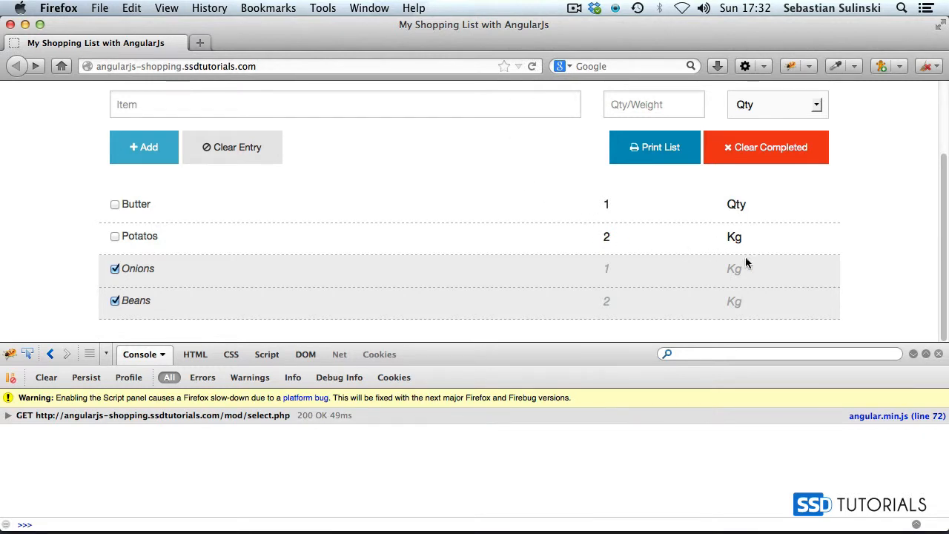
{"action": "mouse_move", "coordinate": [802, 261]}
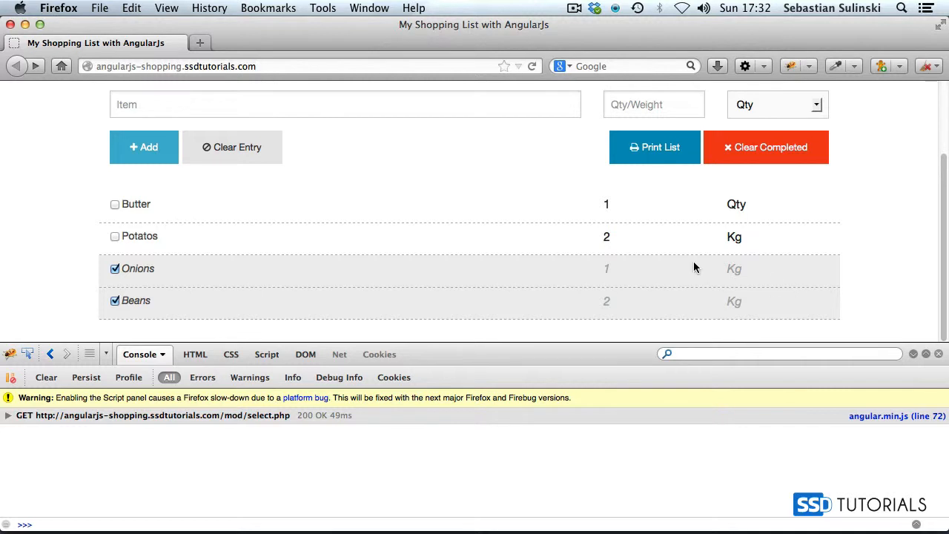
{"action": "mouse_move", "coordinate": [788, 156]}
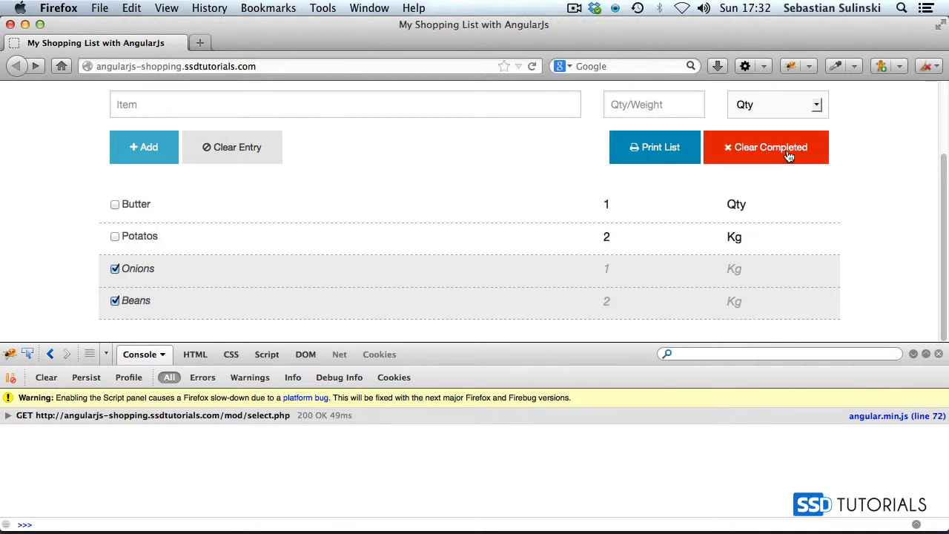